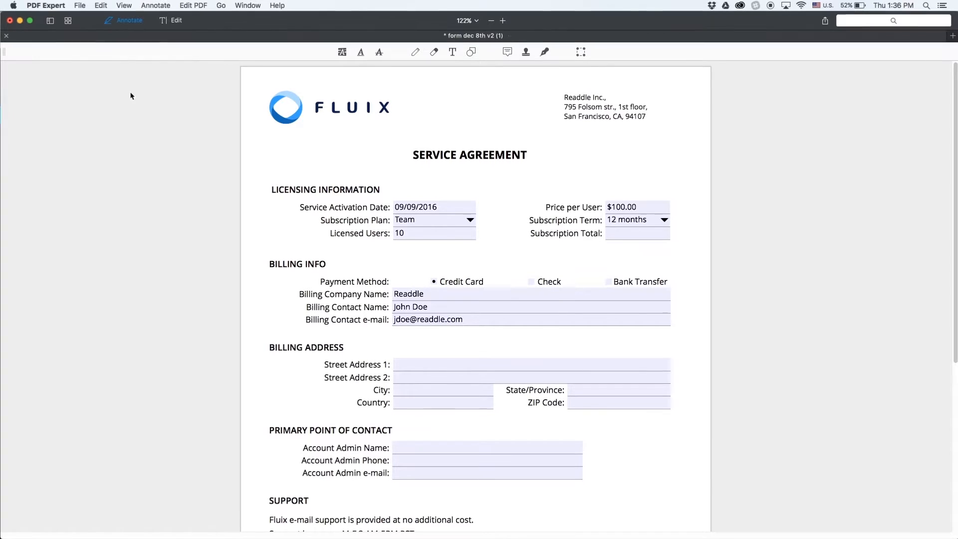
# Reveal the File menu commands for the service agreement document
pyautogui.click(80, 5)
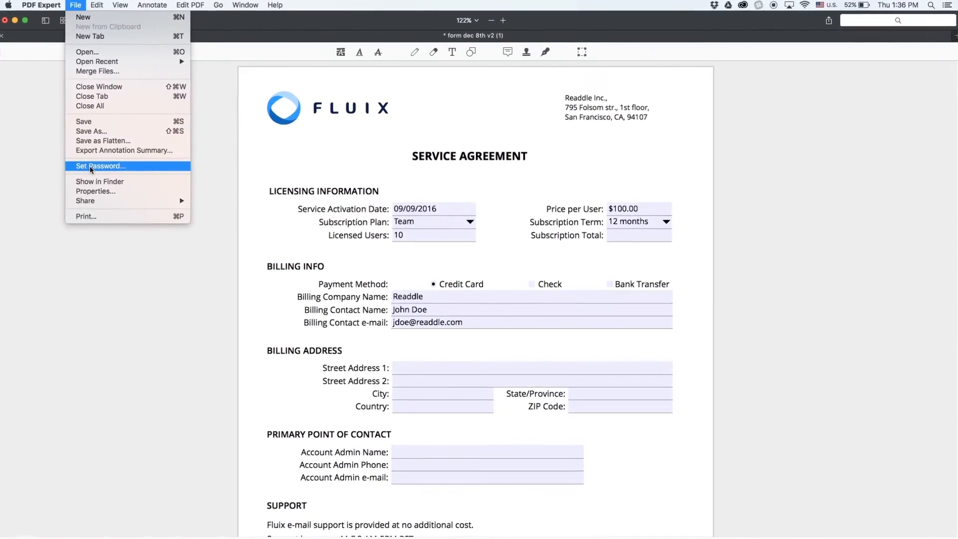
# Set a password on the service agreement, entering and verifying it, then apply with Set
pyautogui.click(100, 165)
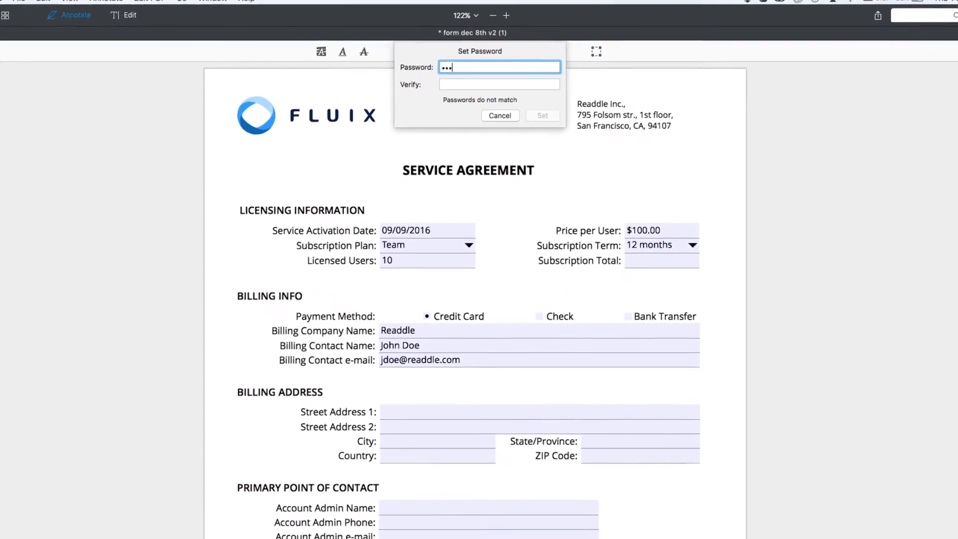
pyautogui.write('•••••')
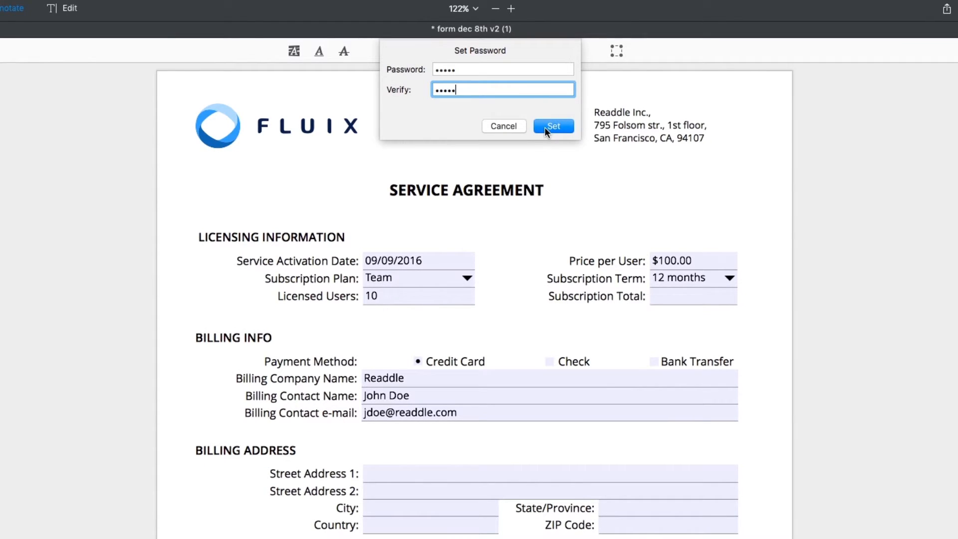
pyautogui.click(553, 125)
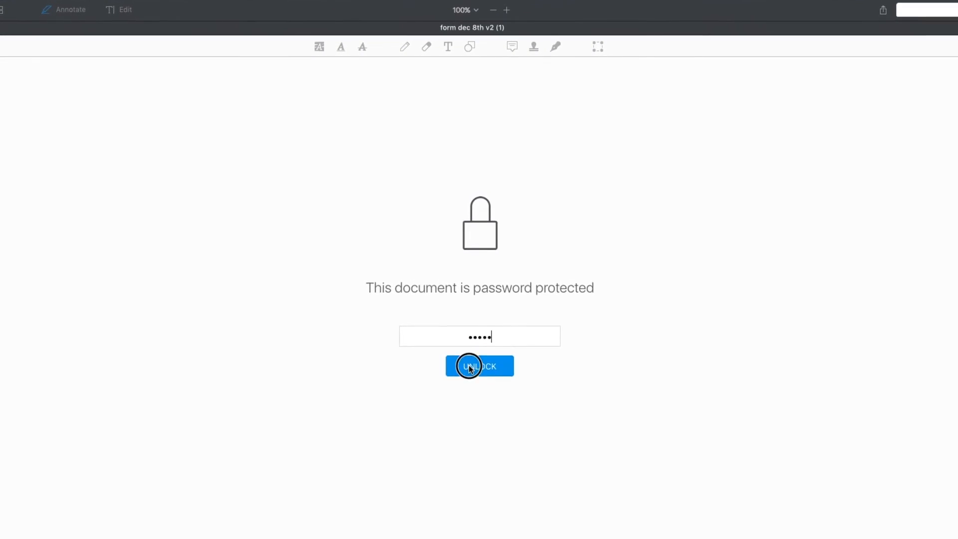
# Unlock the protected service agreement with its password so the form is visible
pyautogui.click(479, 366)
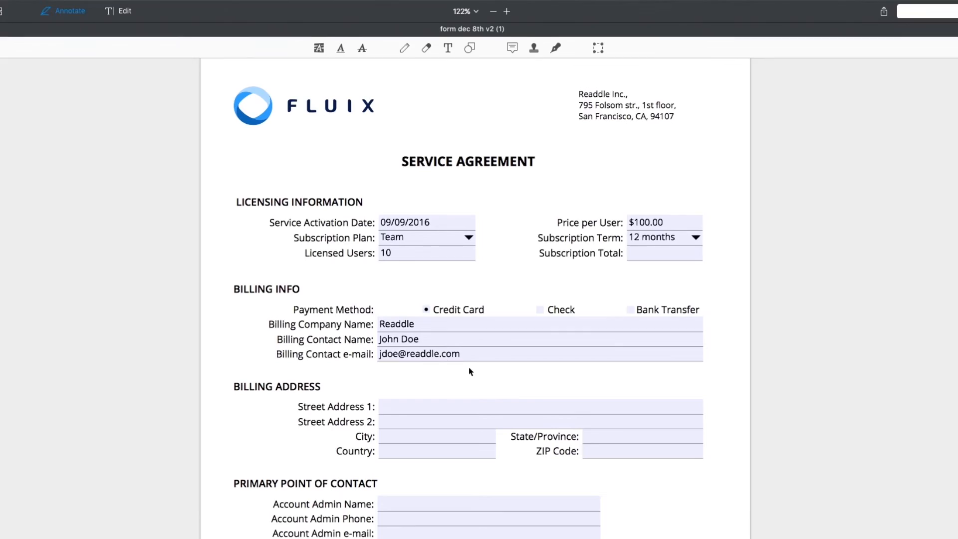
# Remove the document's password via Change Password so the agreement is decrypted
pyautogui.click(9, 6)
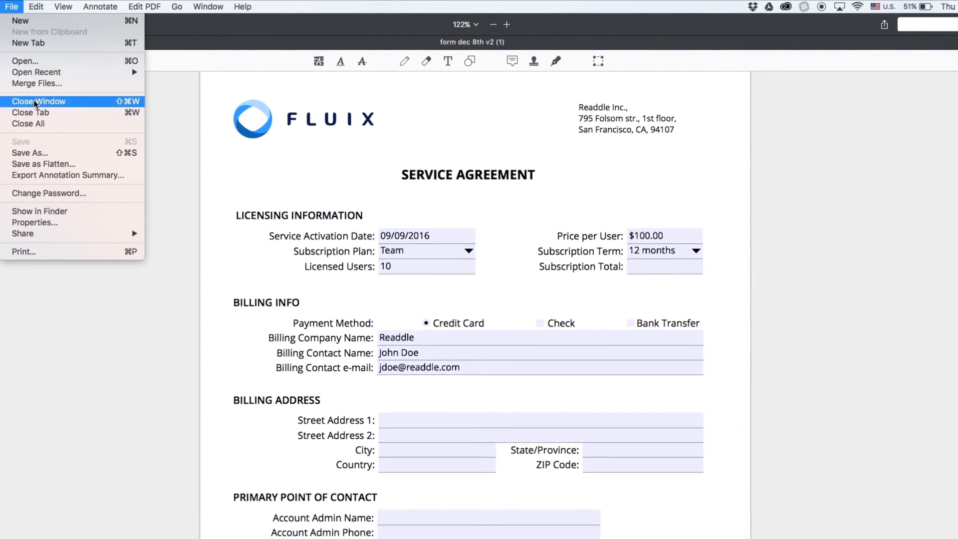
pyautogui.click(48, 194)
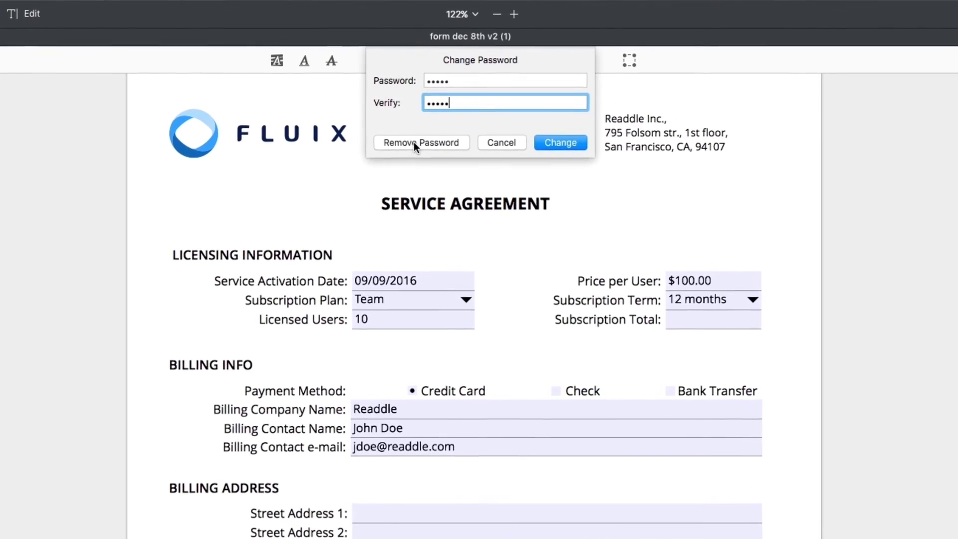
pyautogui.click(423, 142)
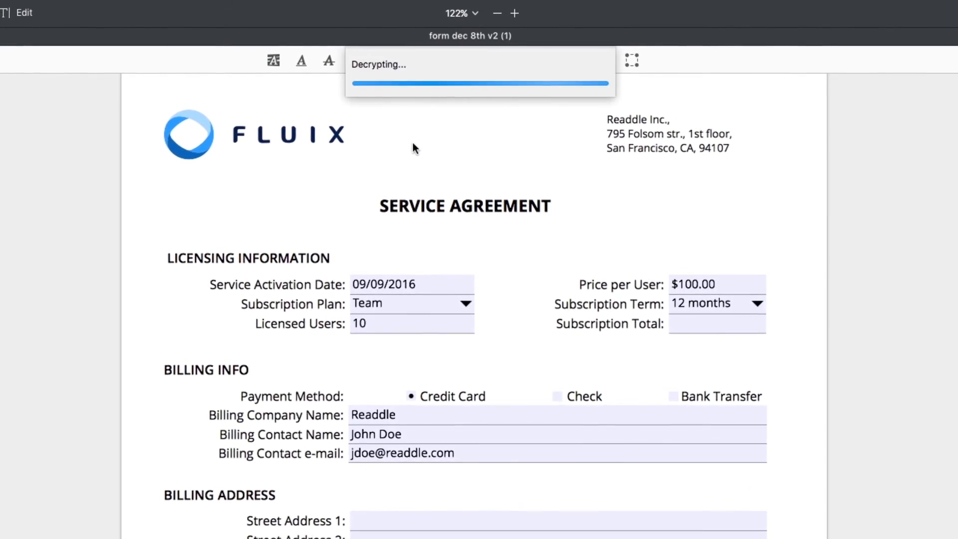